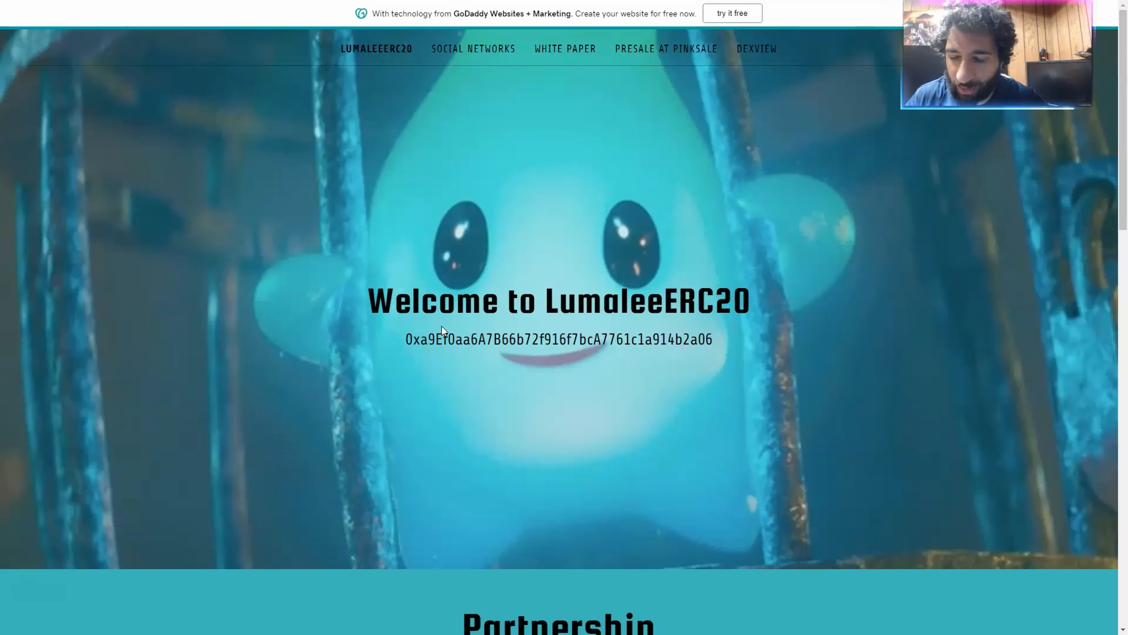
# Scroll the LumaleeERC20 homepage down to the Partnership section with DEXView, PinkSale and the presale link.
pyautogui.scroll(-3)
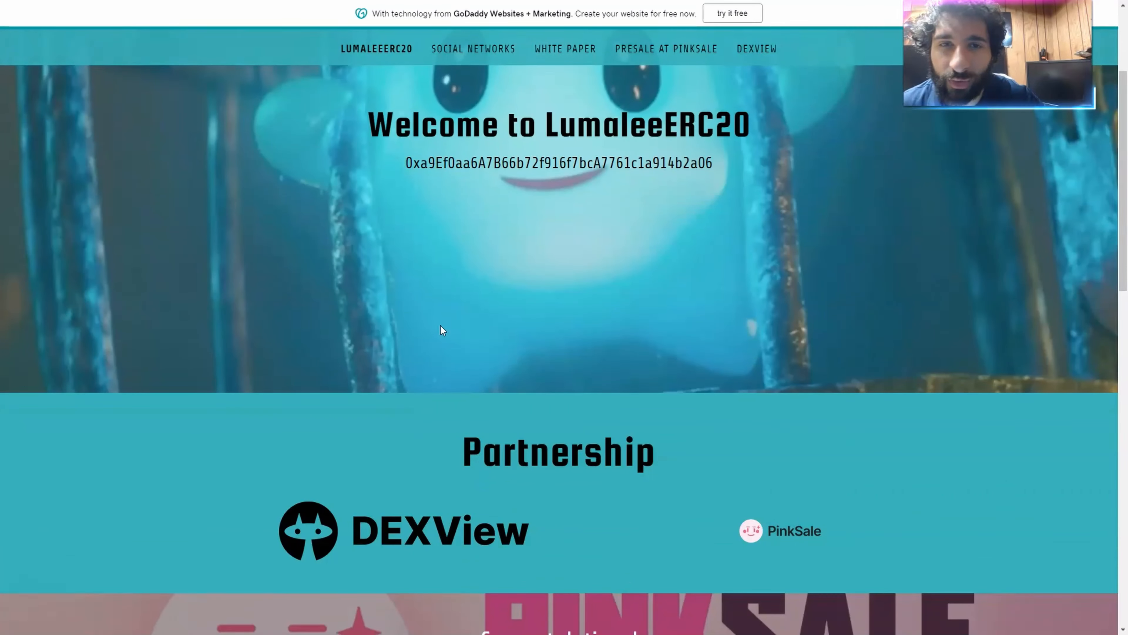
pyautogui.scroll(-3)
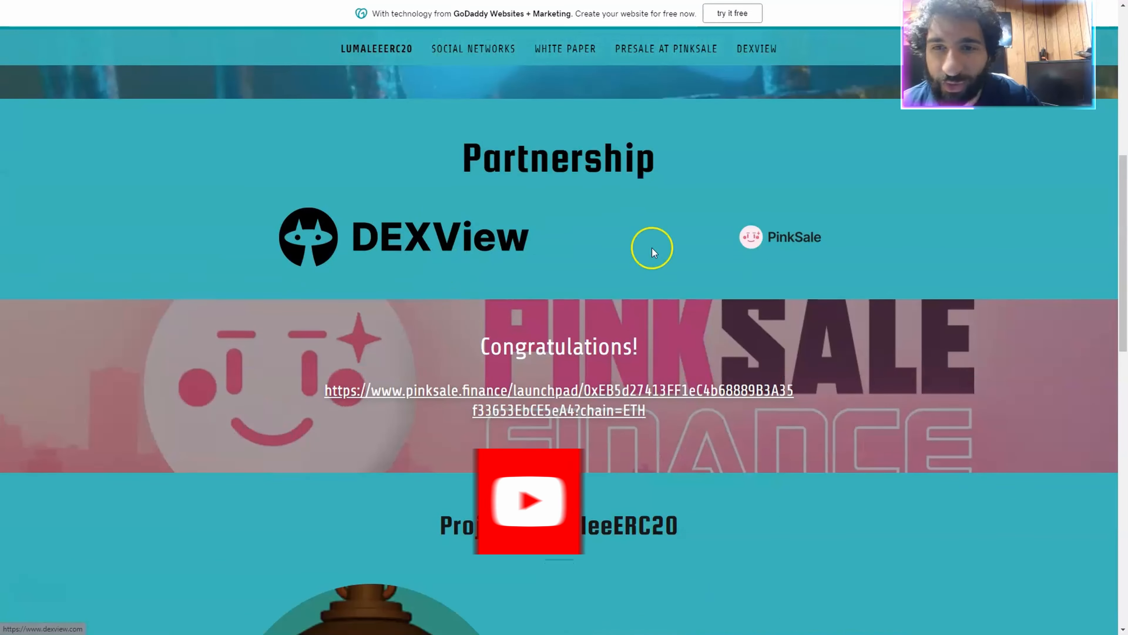
pyautogui.scroll(-3)
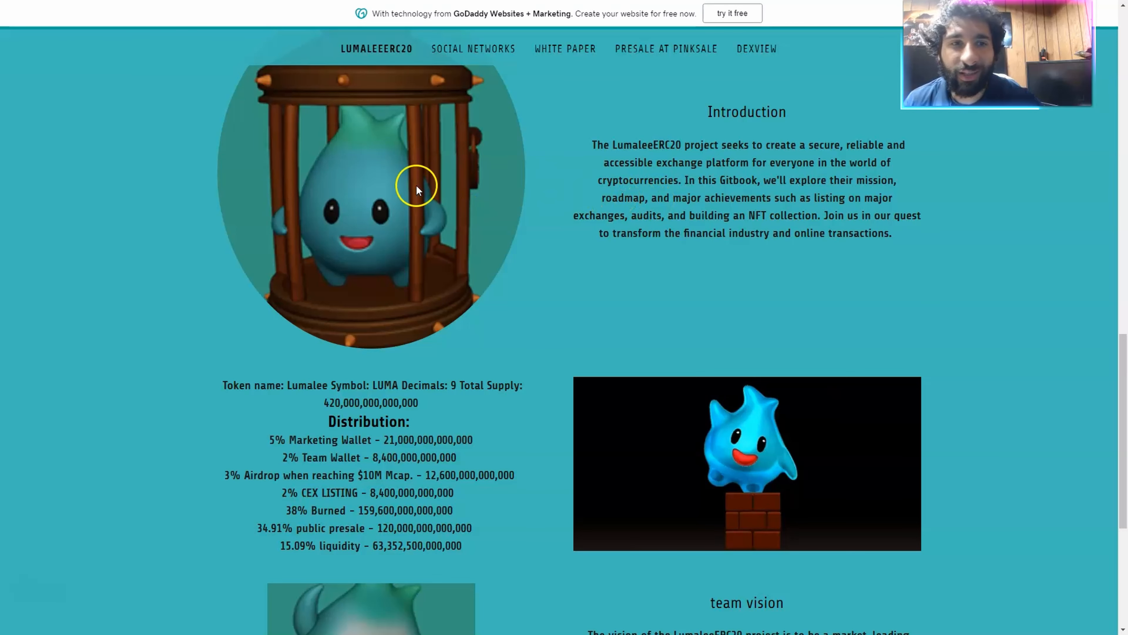
# Scroll through token distribution and team vision to the footer, then return to the welcome banner.
pyautogui.scroll(-3)
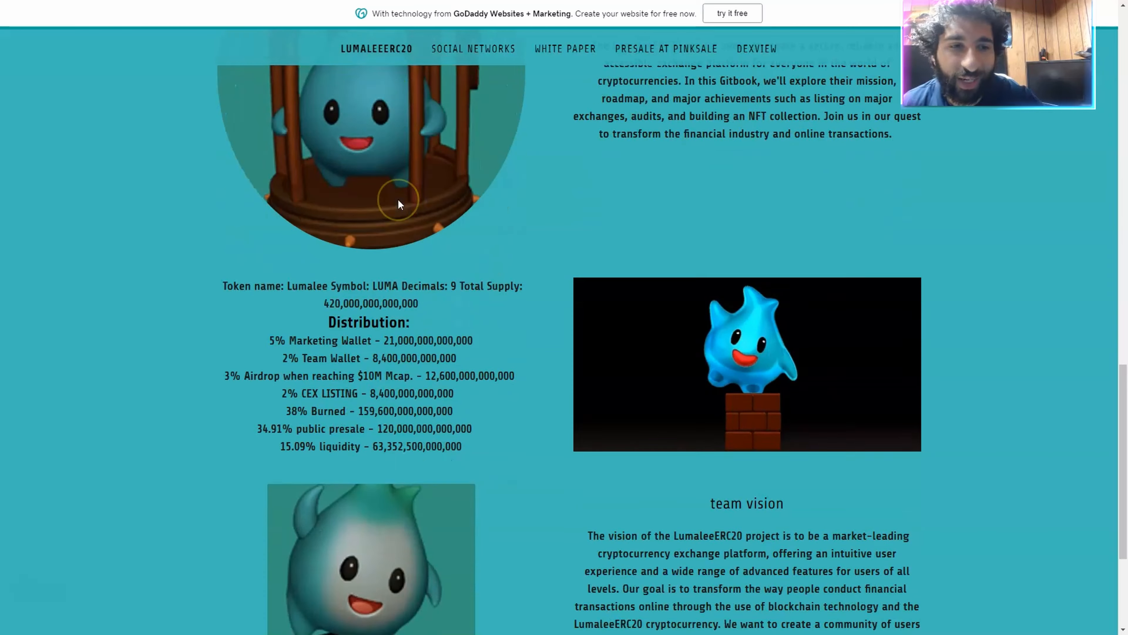
pyautogui.scroll(-3)
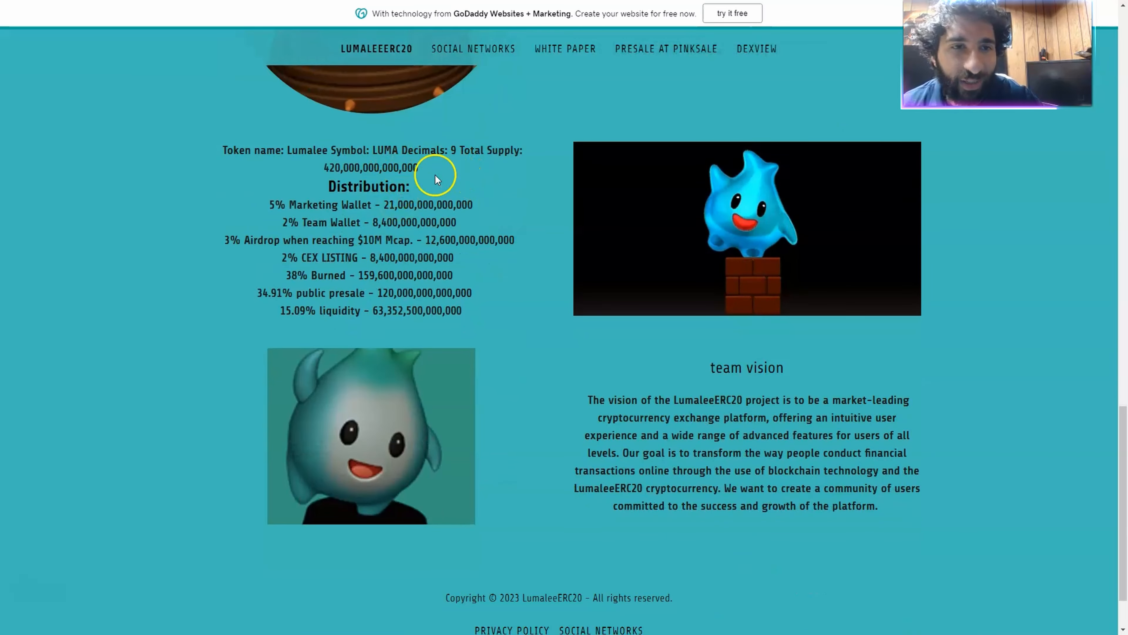
pyautogui.scroll(-3)
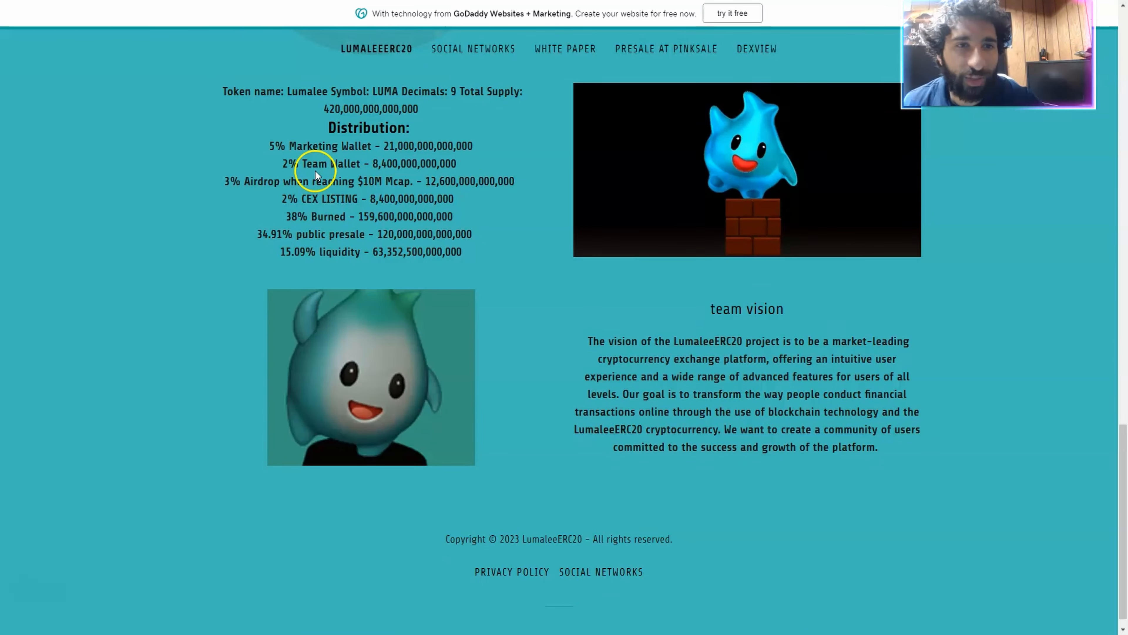
pyautogui.moveTo(282, 199)
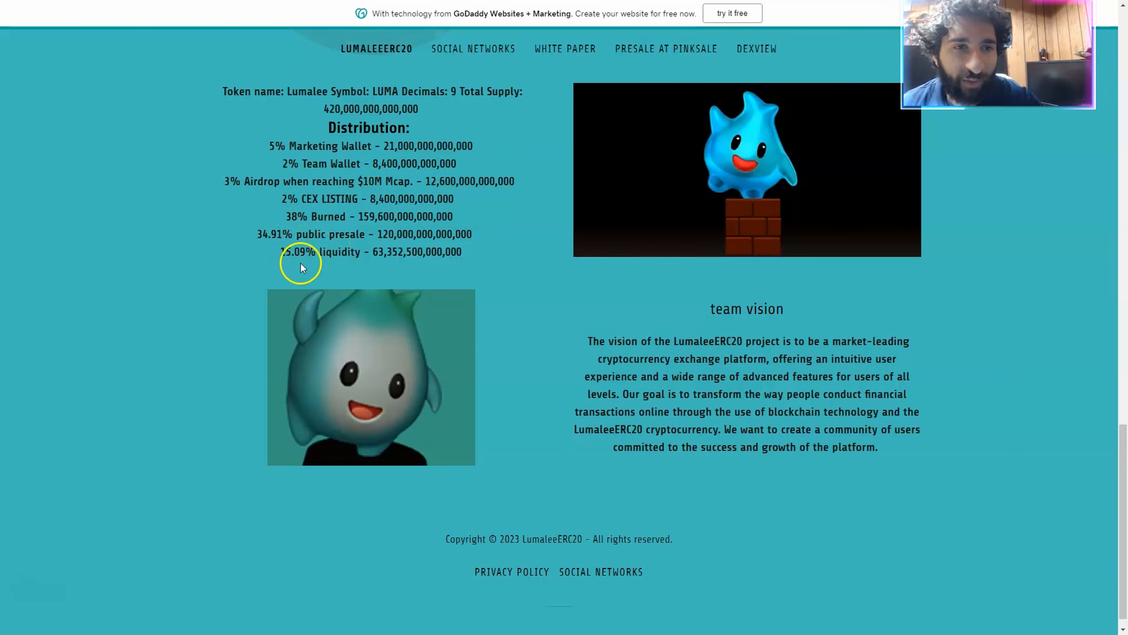
pyautogui.scroll(-3)
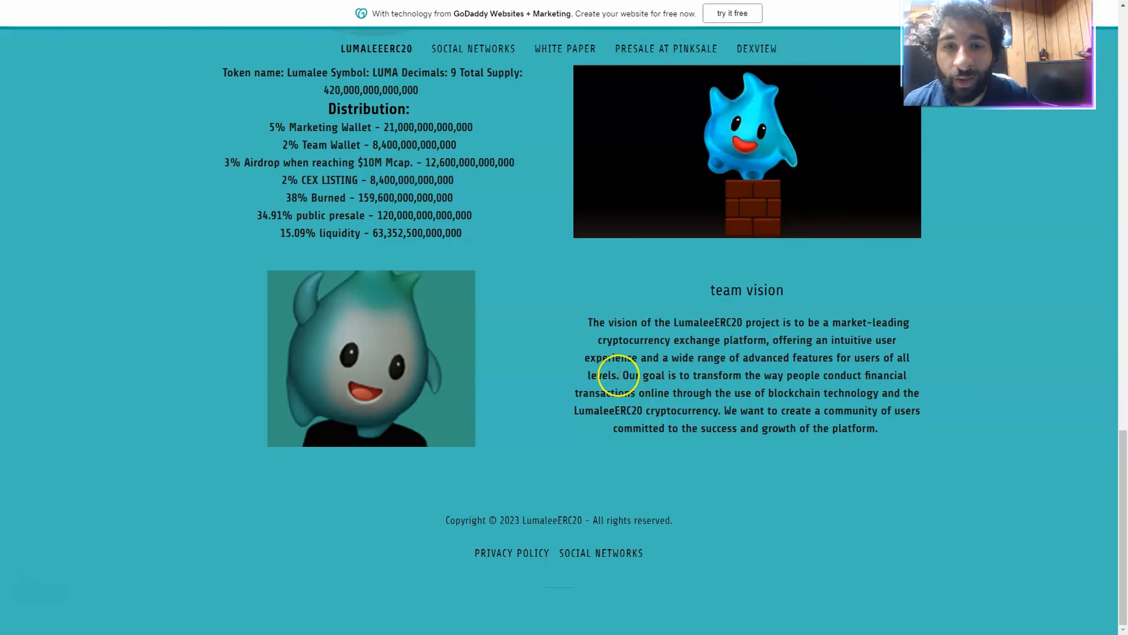
pyautogui.moveTo(618, 374); pyautogui.dragTo(885, 427)
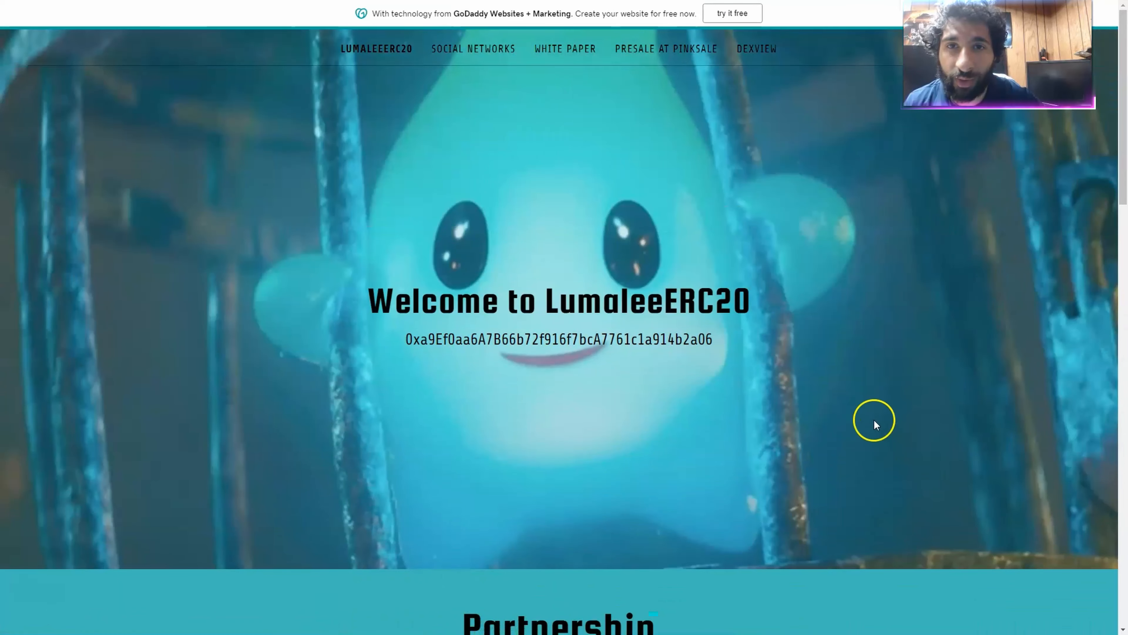
pyautogui.moveTo(695, 263)
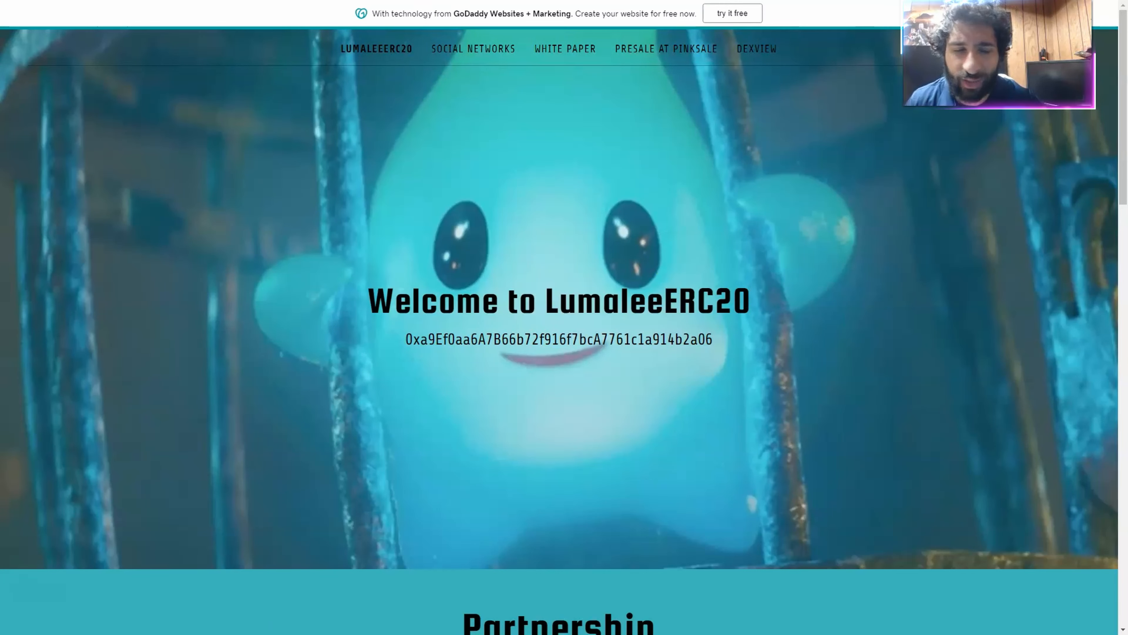
# View the WHITE PAPER's Lumalee Project page, its token details and distribution wallets, ending back at the top.
pyautogui.click(565, 48)
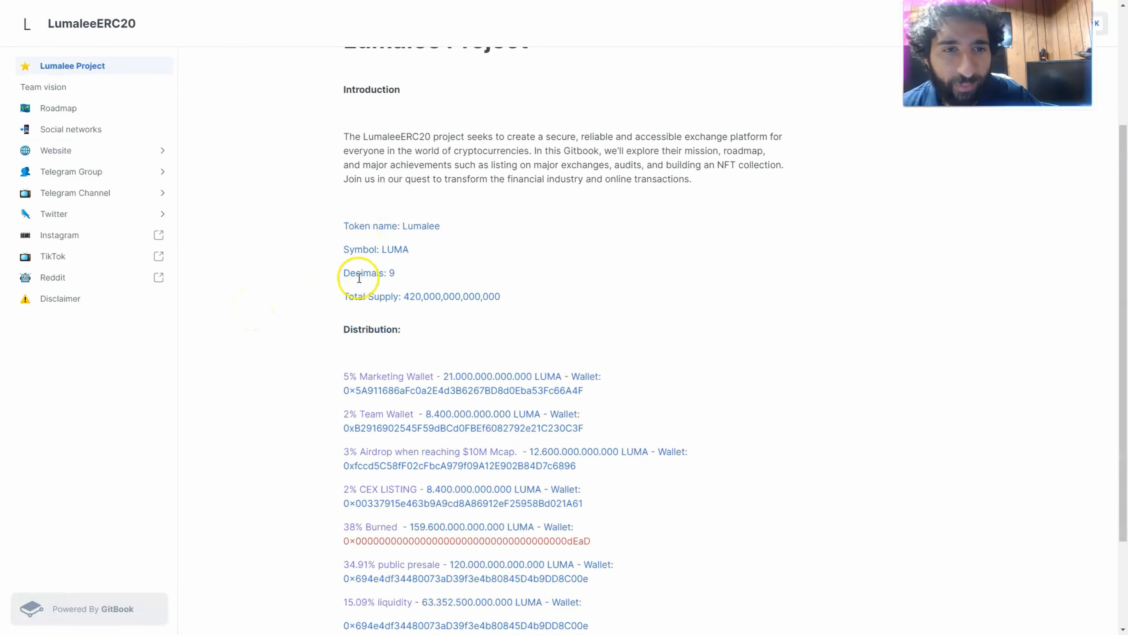
pyautogui.scroll(-3)
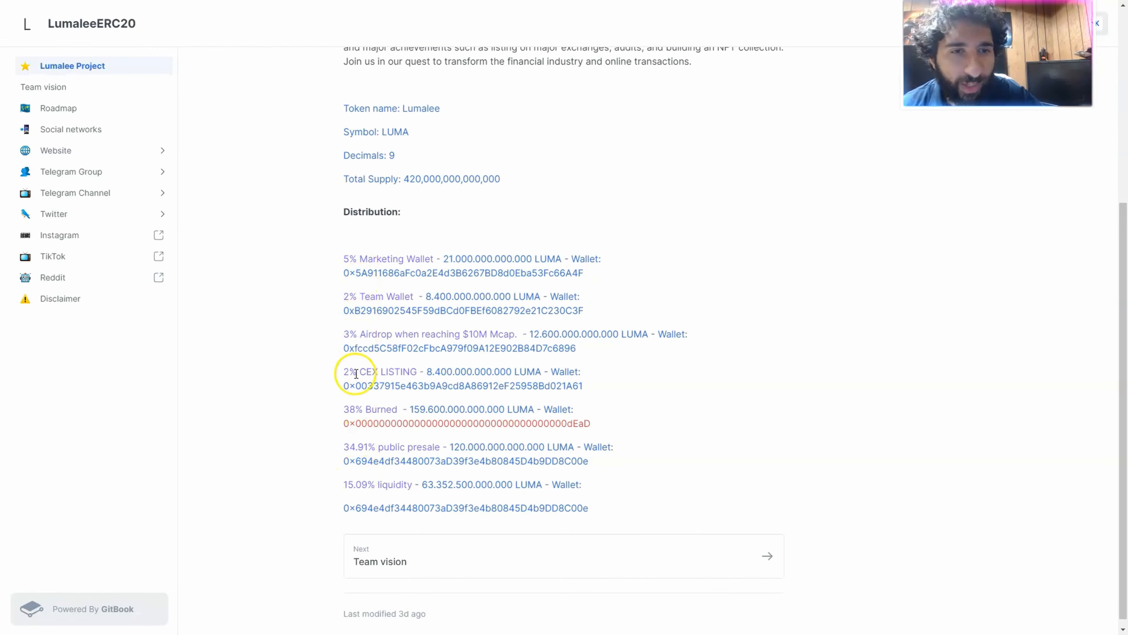
pyautogui.moveTo(363, 468)
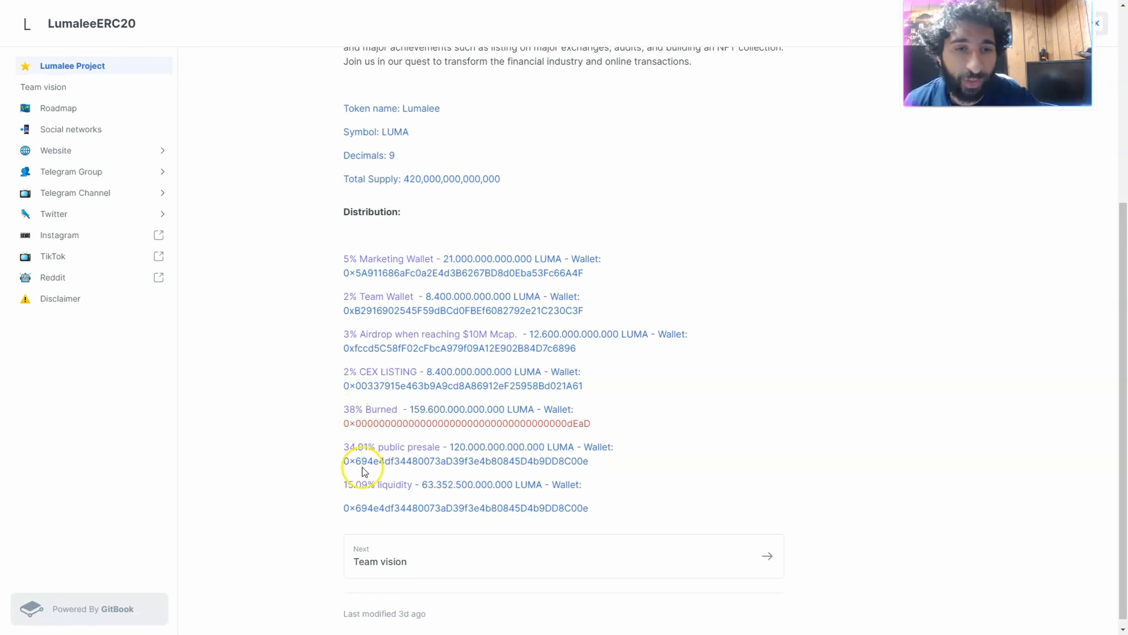
pyautogui.moveTo(418, 458)
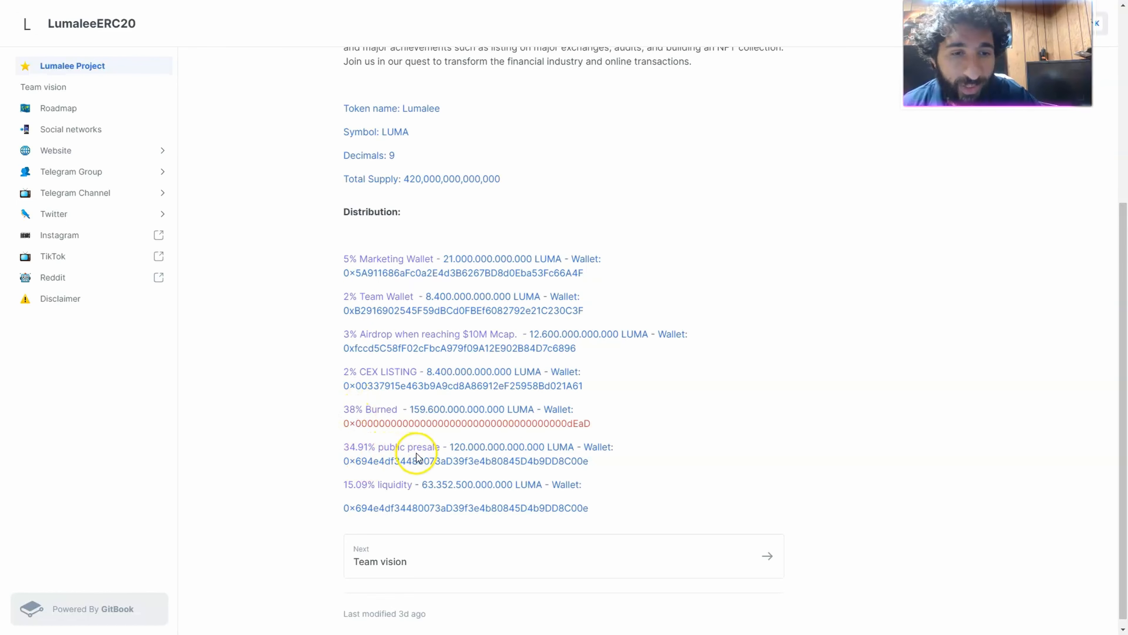
pyautogui.moveTo(343, 494)
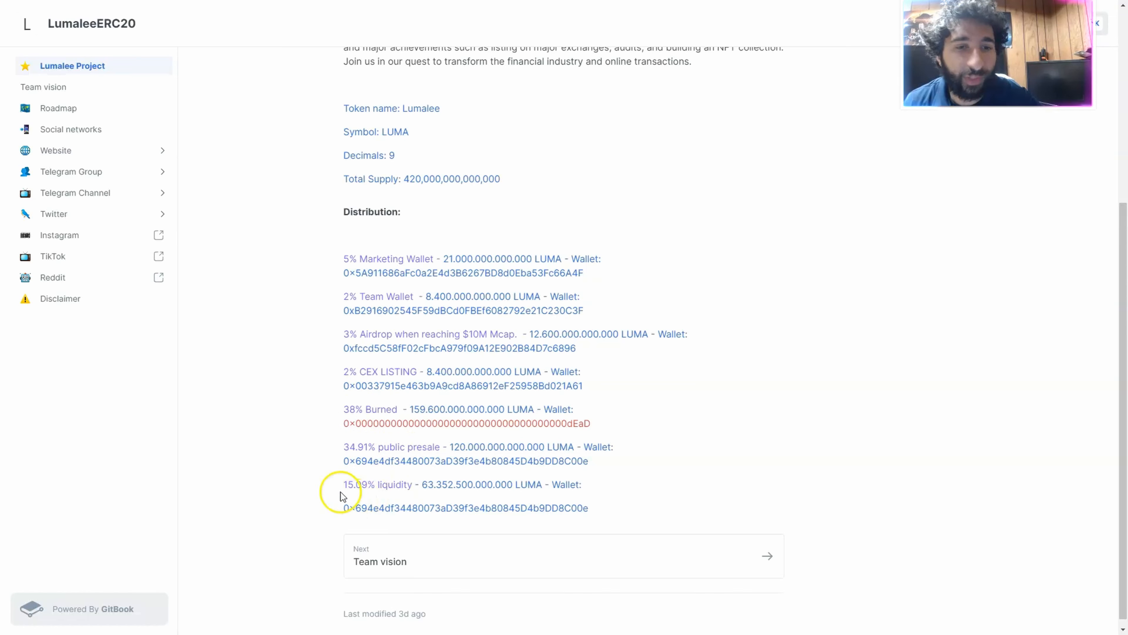
pyautogui.doubleClick(466, 507)
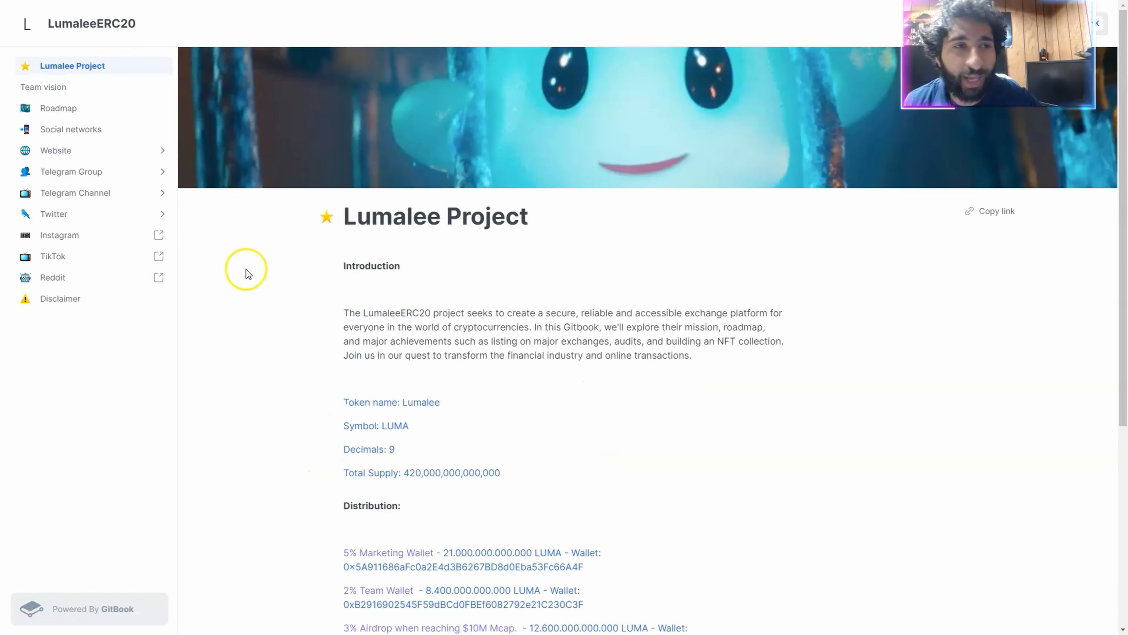
# Review the Roadmap page's Q2 - 1.2, Q2 - 2.2 and Q3 milestones, then move to the Twitter section.
pyautogui.click(57, 108)
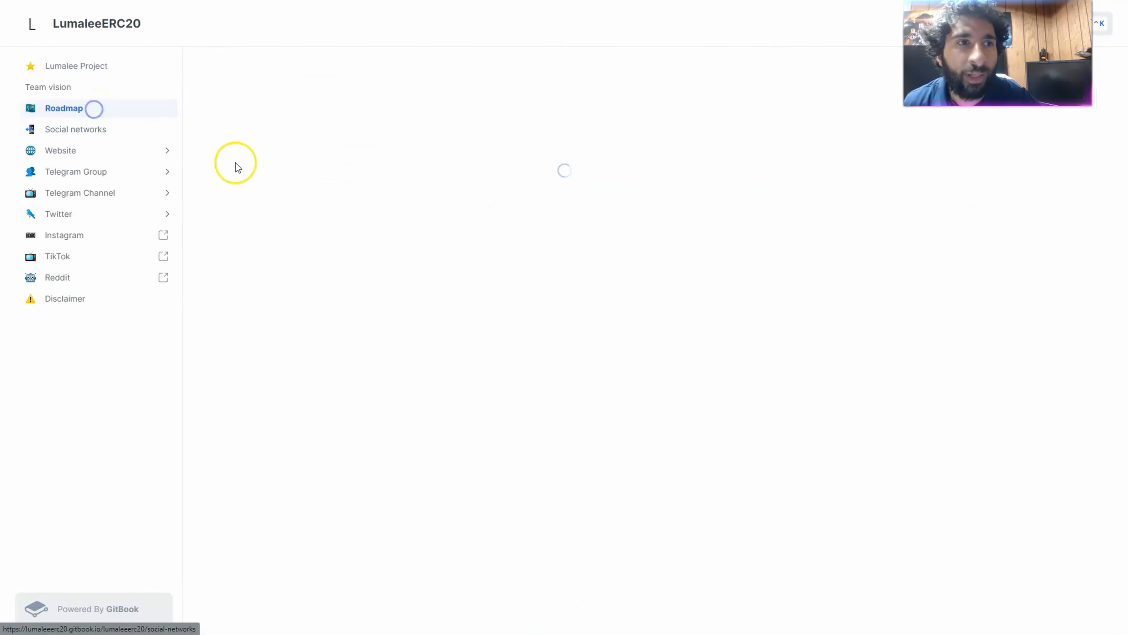
pyautogui.click(63, 108)
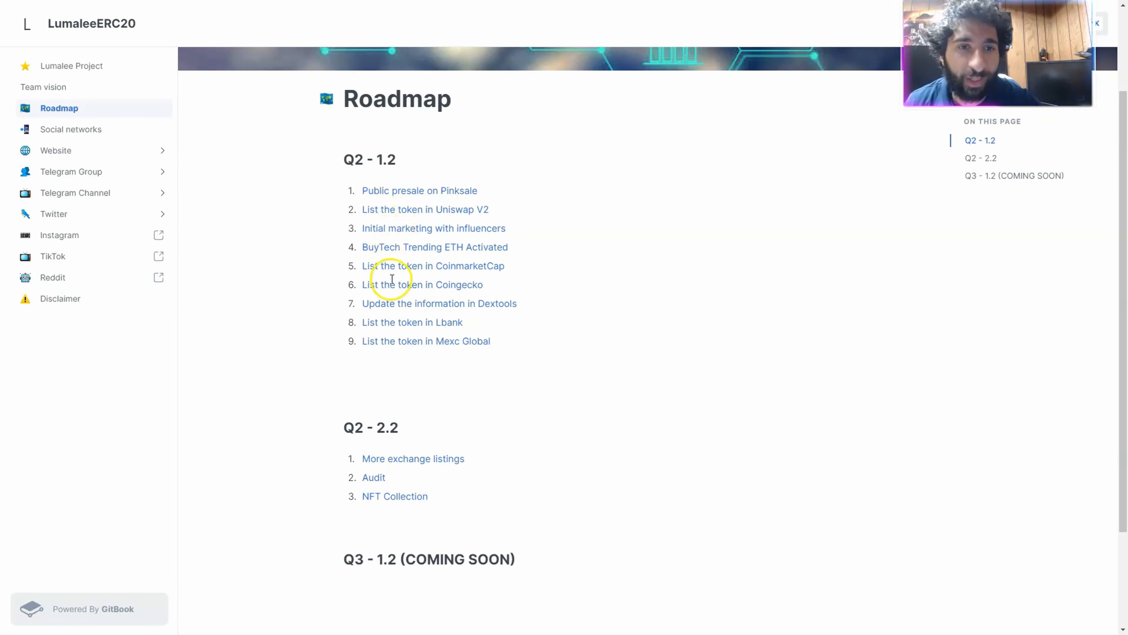
pyautogui.moveTo(408, 333)
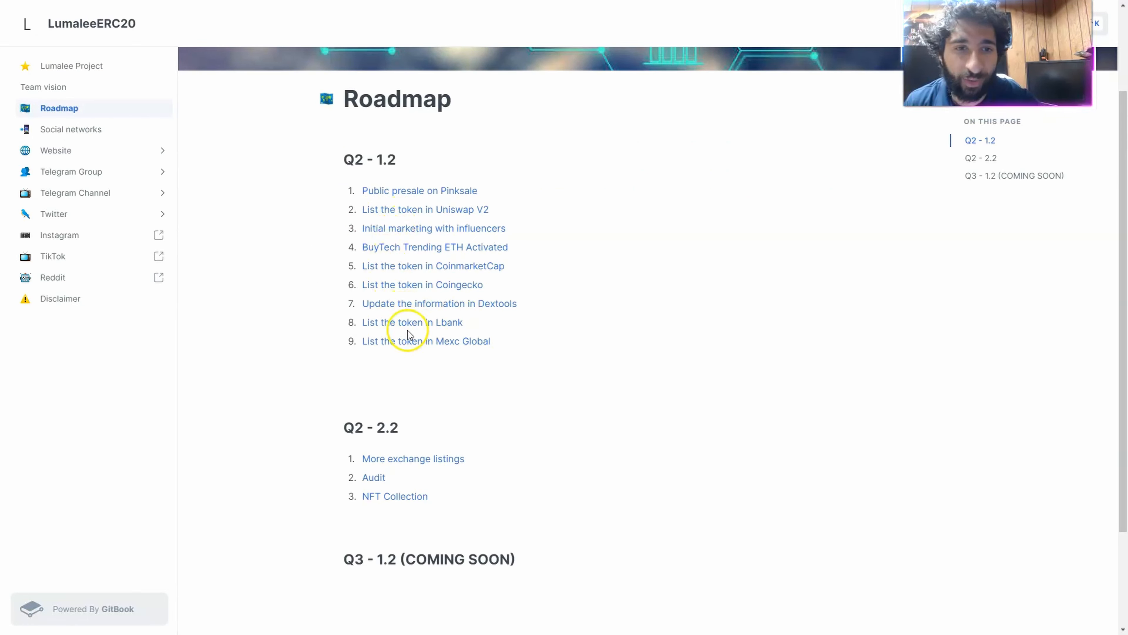
pyautogui.moveTo(431, 372)
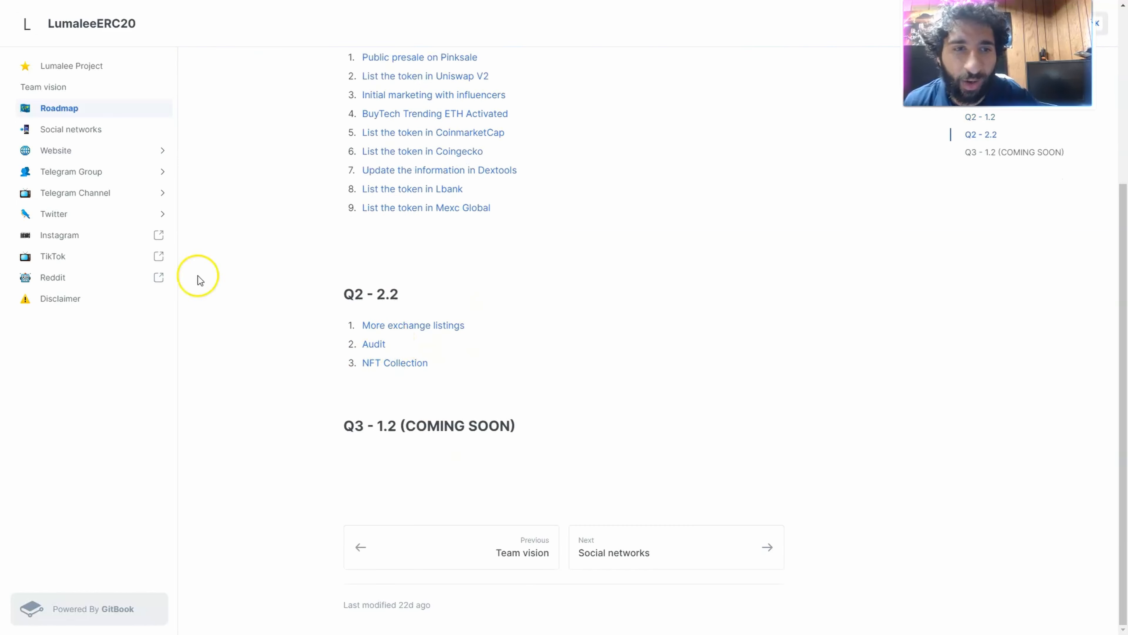
pyautogui.click(54, 214)
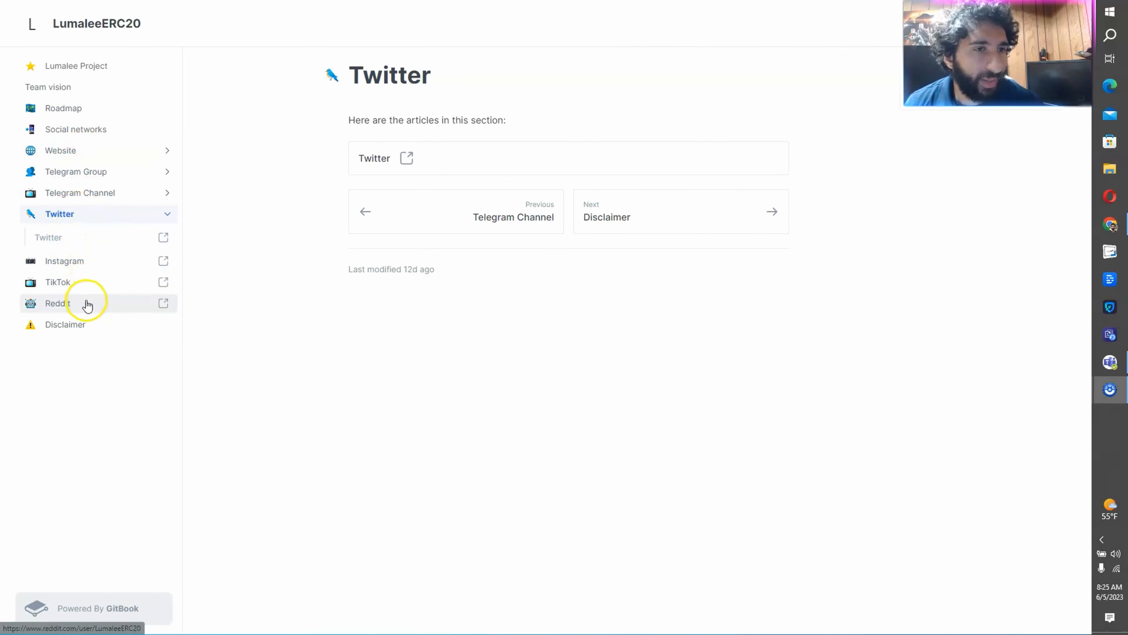
# Return from the Twitter section to the Lumalee Project page of the GitBook.
pyautogui.click(72, 65)
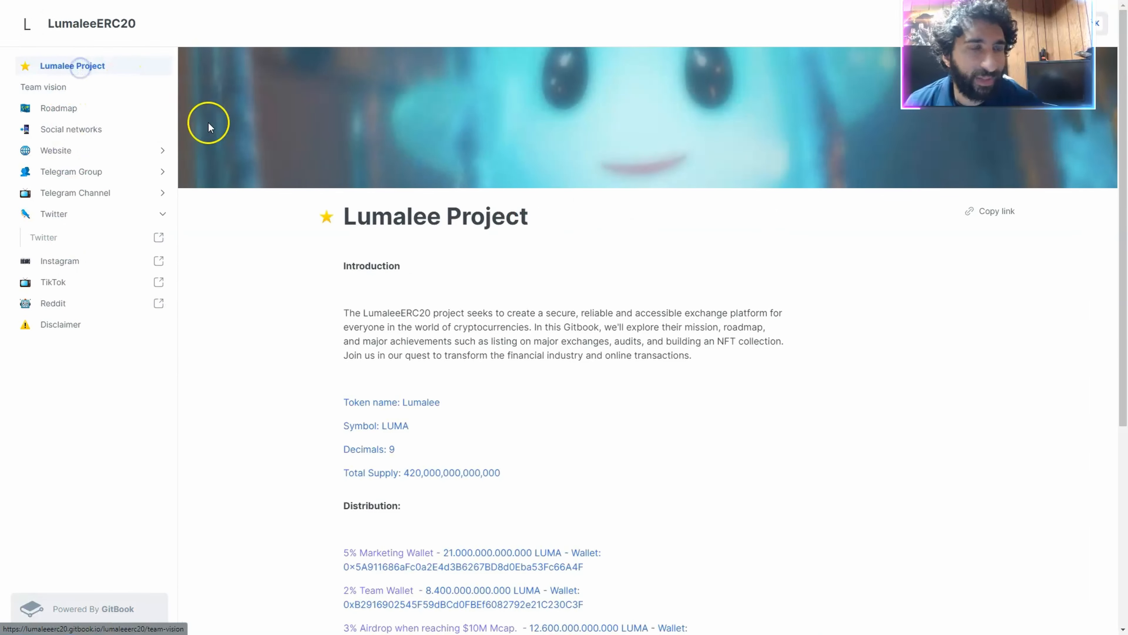
pyautogui.click(43, 87)
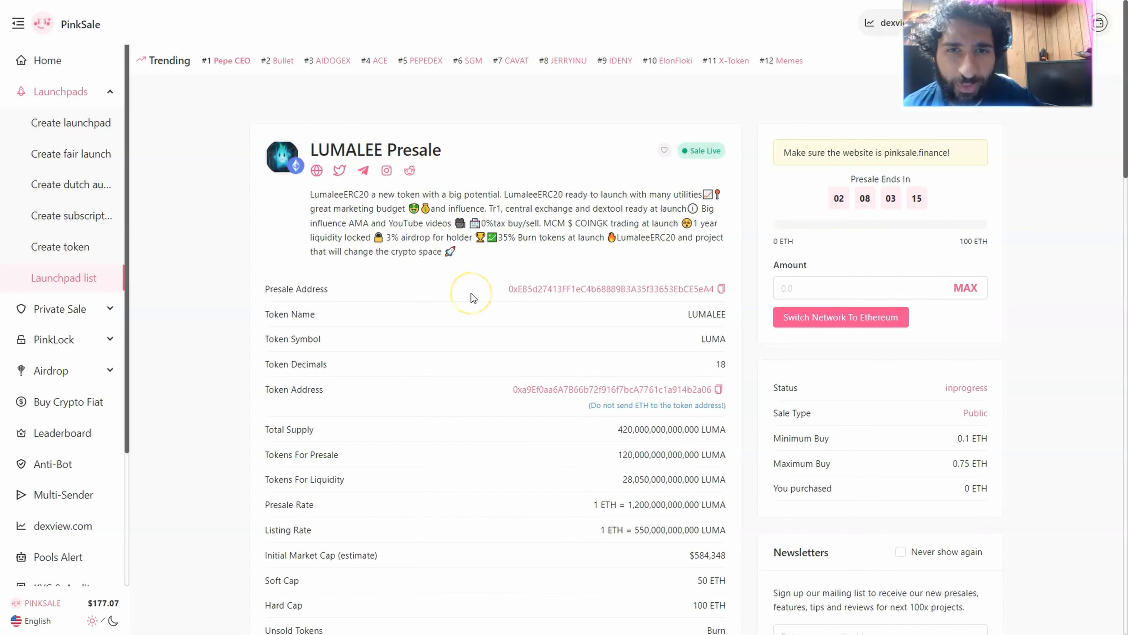
# Scroll the PinkSale LUMALEE Presale table through token, rate, cap, timing and liquidity lockup details.
pyautogui.scroll(-3)
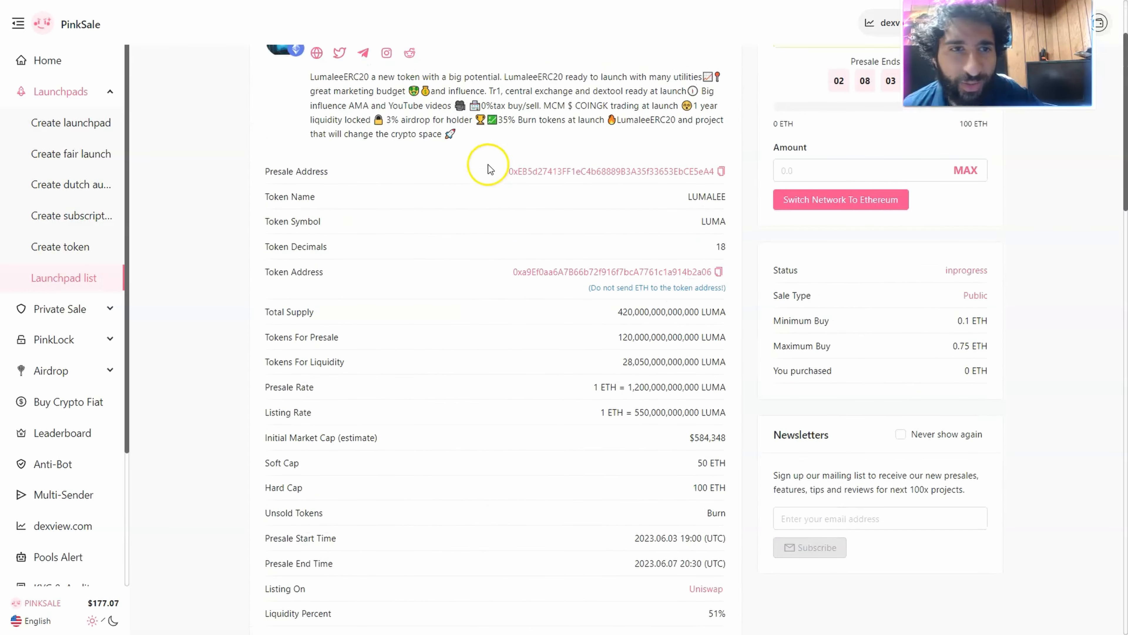
pyautogui.scroll(-3)
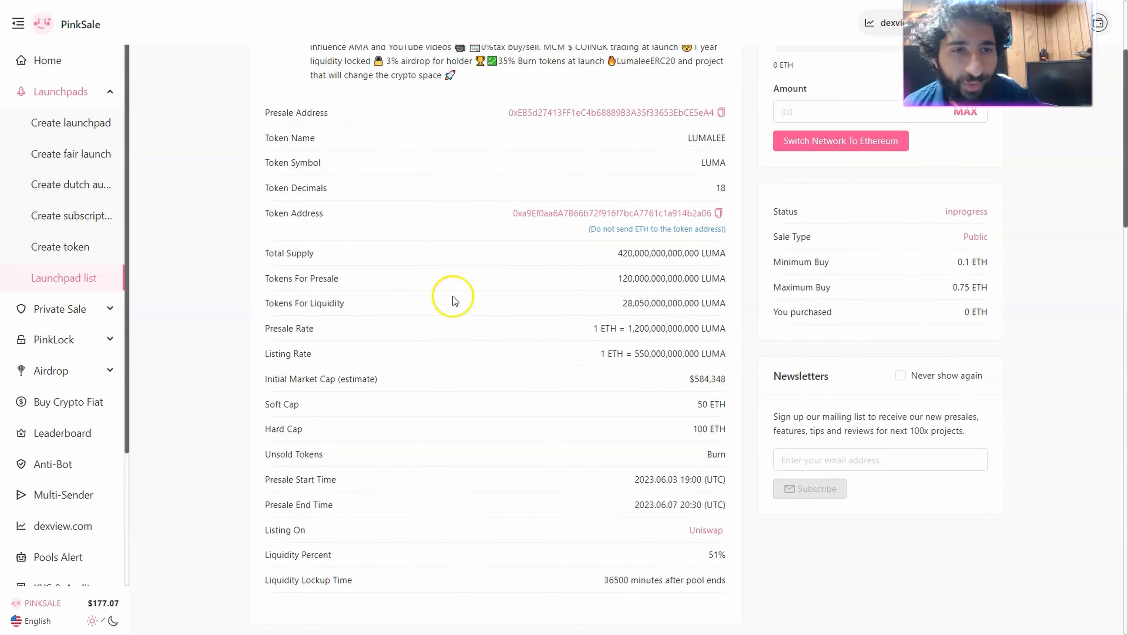
pyautogui.scroll(-3)
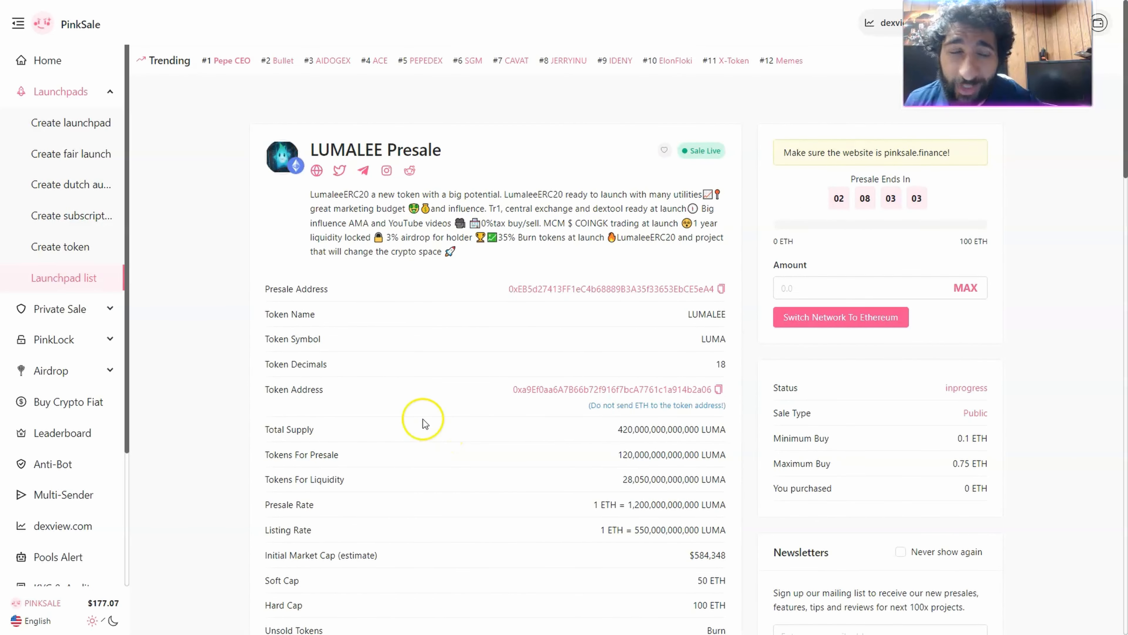
pyautogui.moveTo(127, 569)
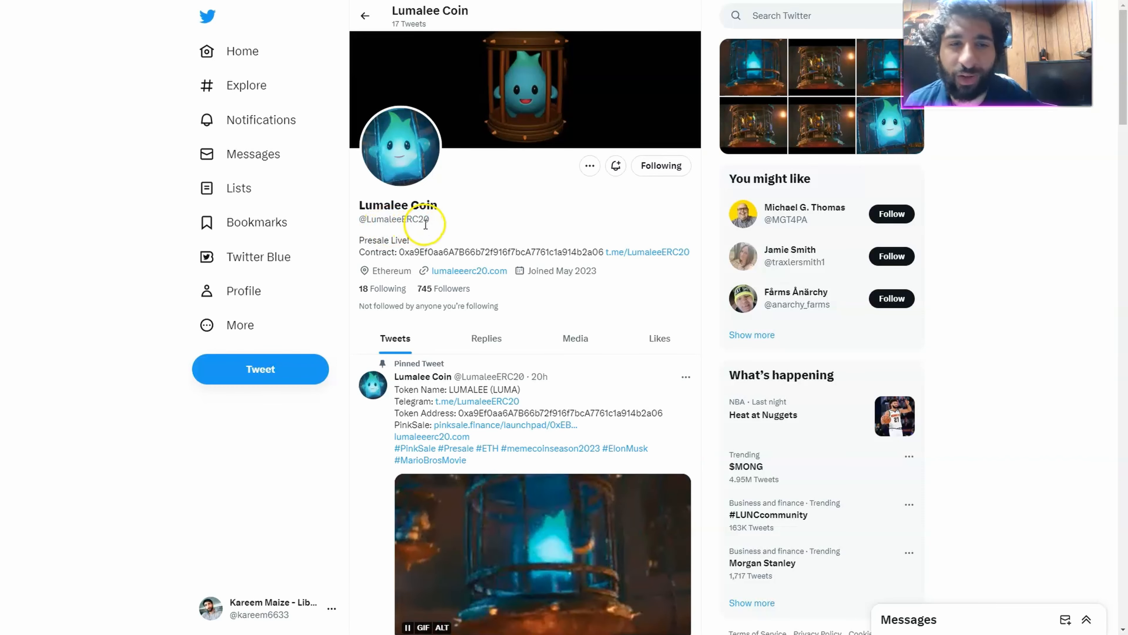
# Scroll the Lumalee Coin Twitter profile through its pinned, partnership, giveaway and presale-announcement tweets.
pyautogui.scroll(-3)
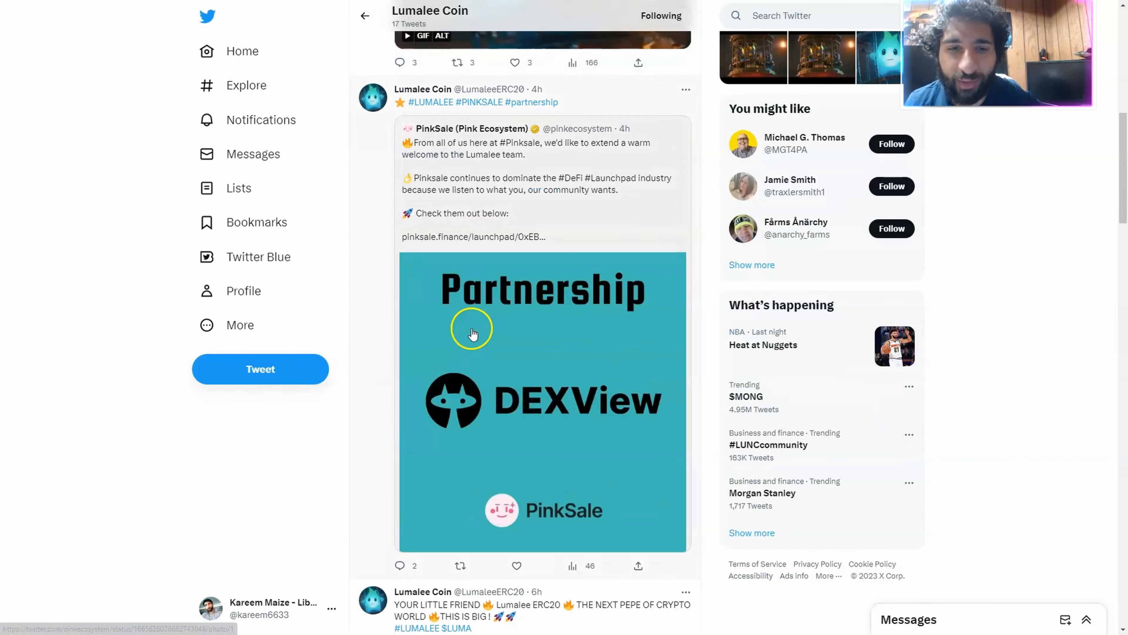
pyautogui.scroll(-3)
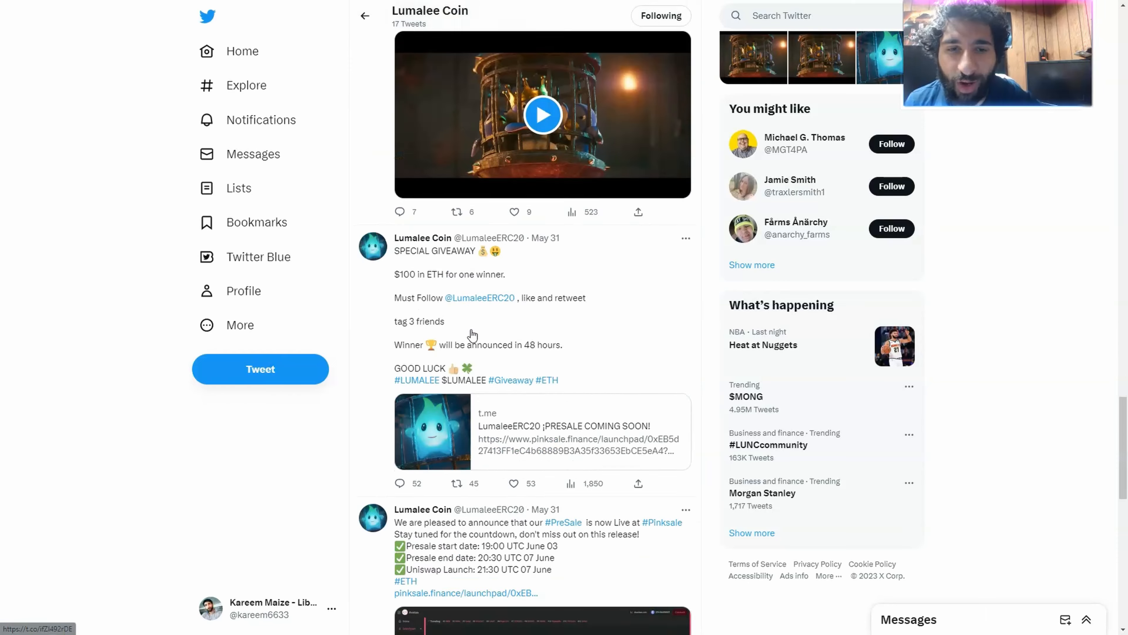
pyautogui.scroll(-3)
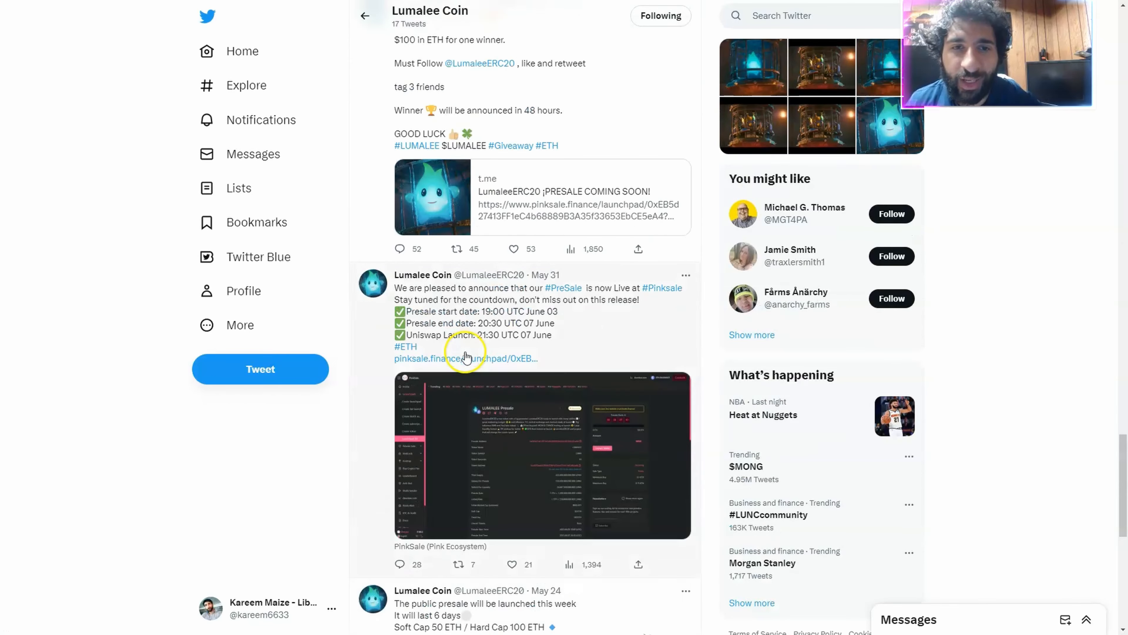